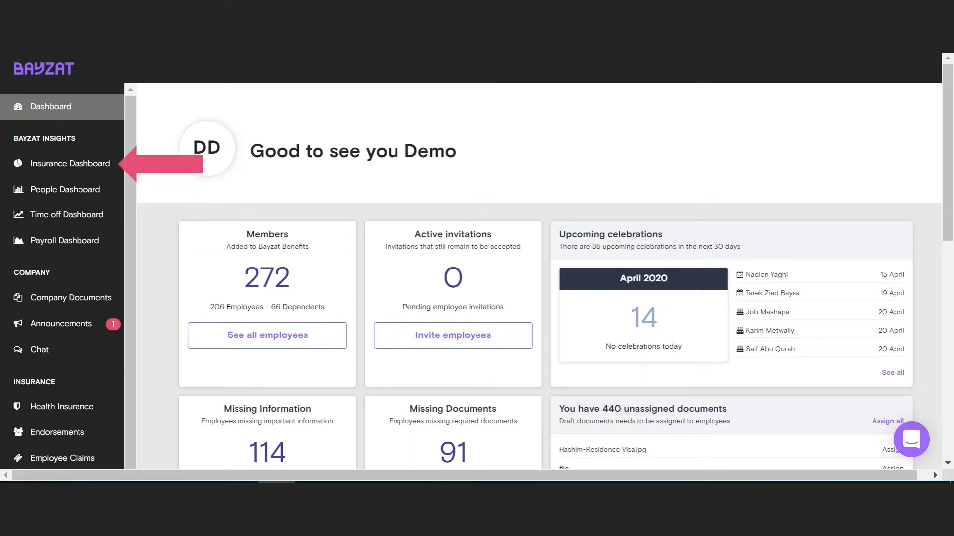
Open Insurance Dashboard from Bayzat Insights in the left sidebar.
left_click(75, 163)
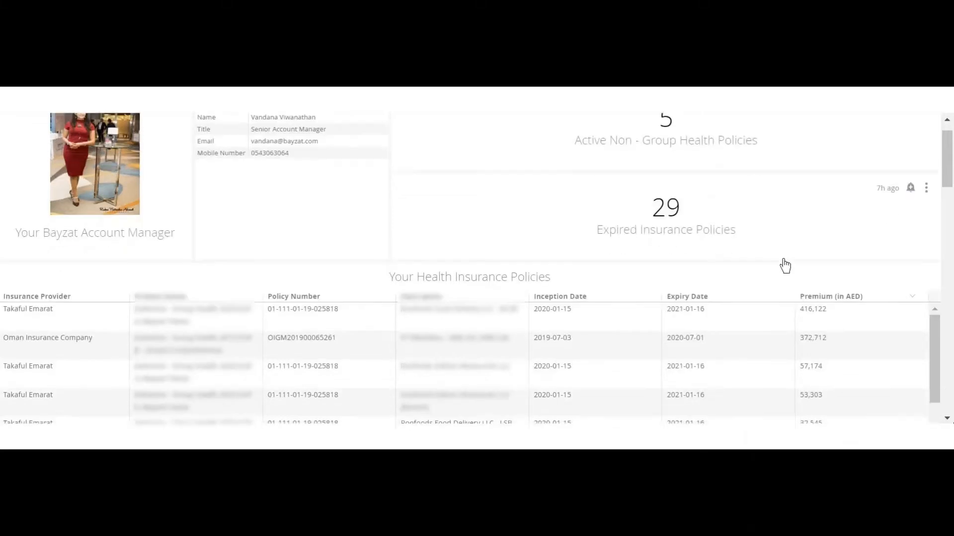
Scroll through the rest of the health insurance policies table.
scroll("down", 3)
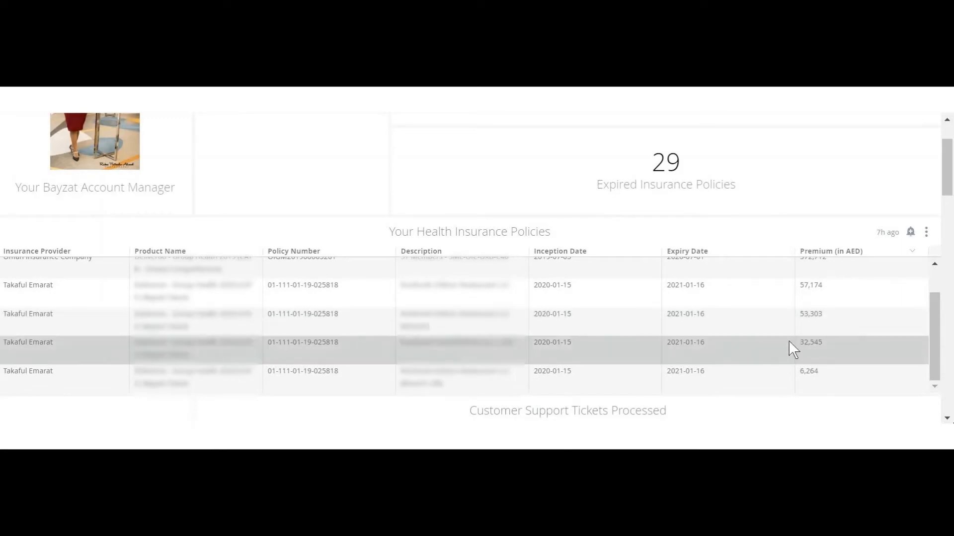
mouse_move(790, 379)
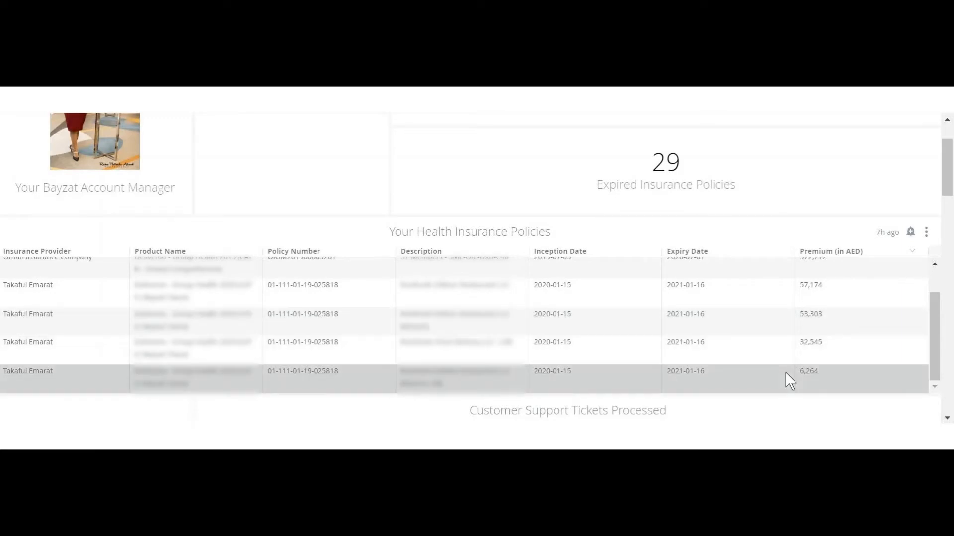
scroll("down", 3)
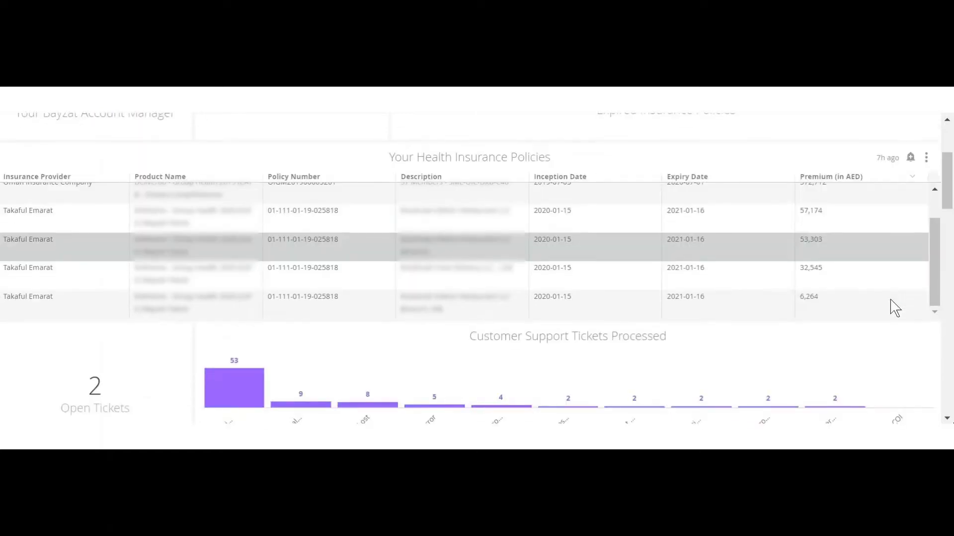
Scroll down to view the full support tickets chart by type.
scroll("down", 3)
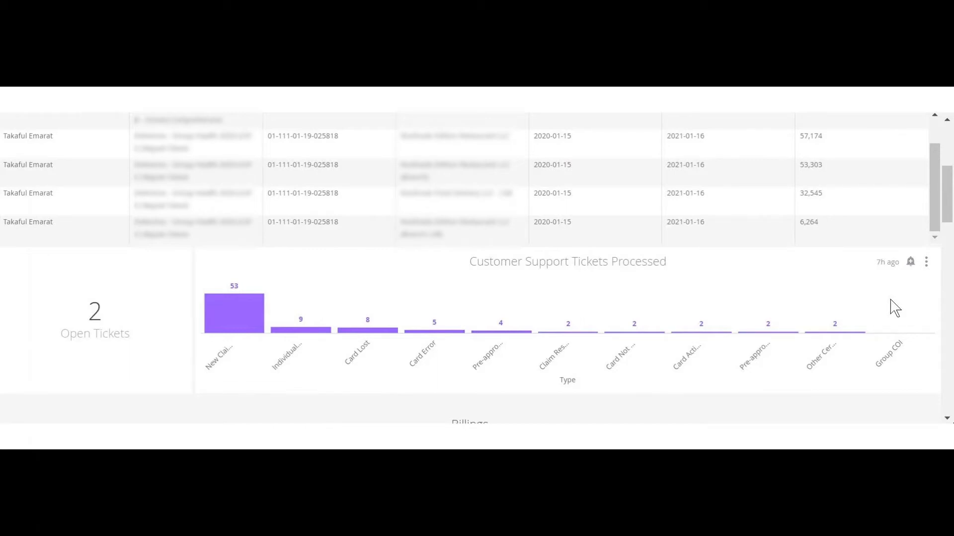
mouse_move(94, 319)
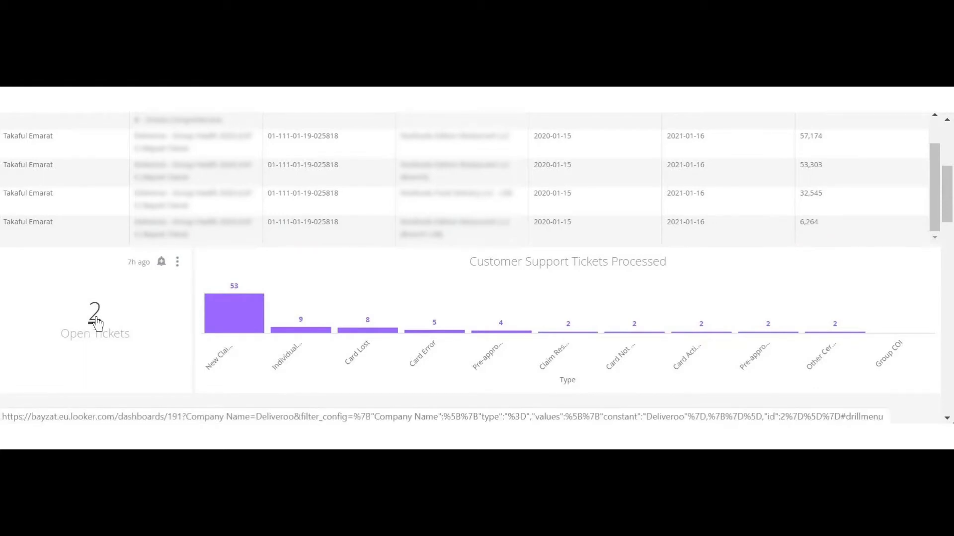
mouse_move(83, 376)
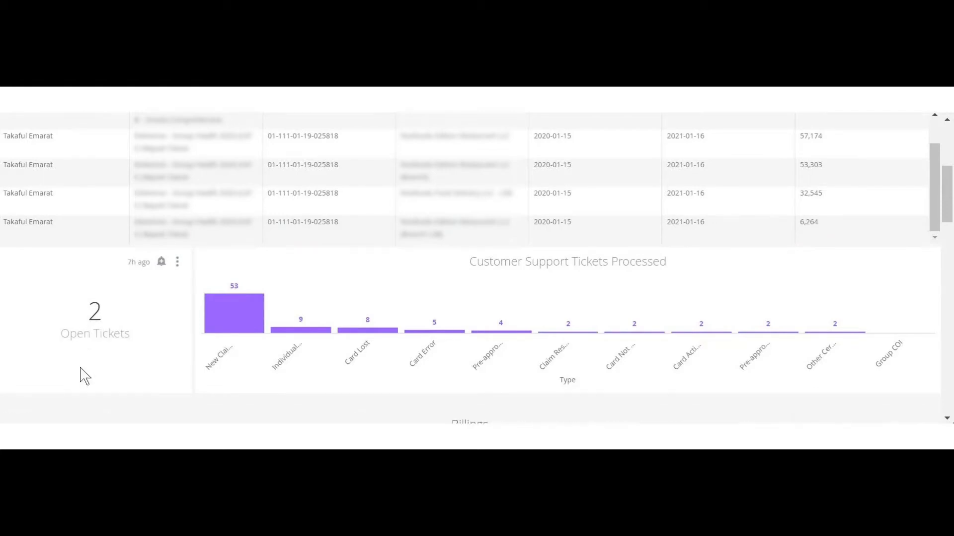
Scroll to the Billings figures: AED 1,338,862 billed, AED 182,486 overdue.
scroll("down", 3)
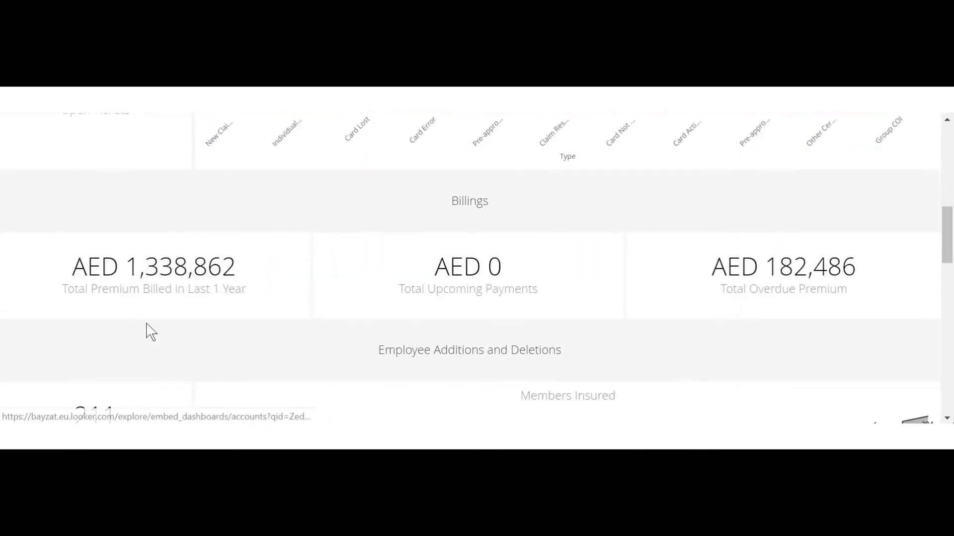
mouse_move(169, 309)
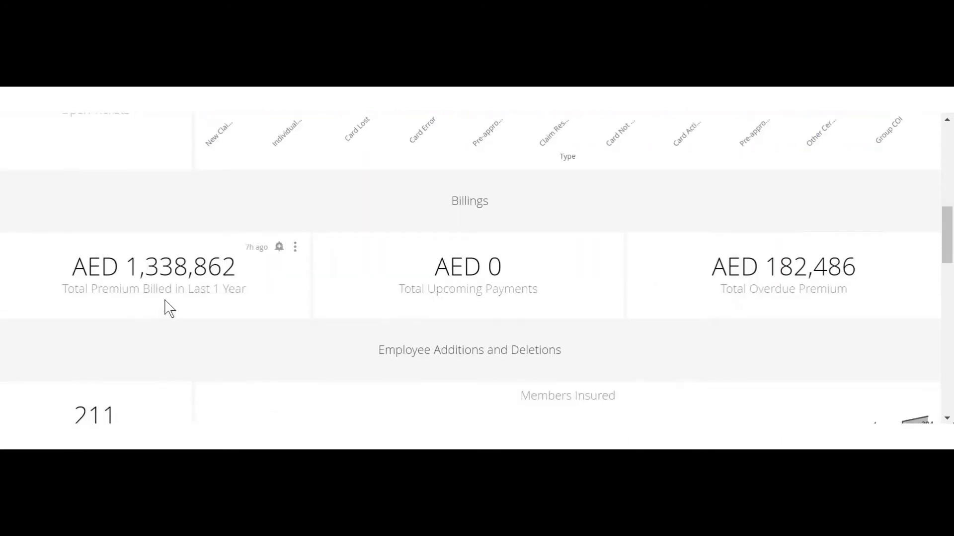
mouse_move(626, 307)
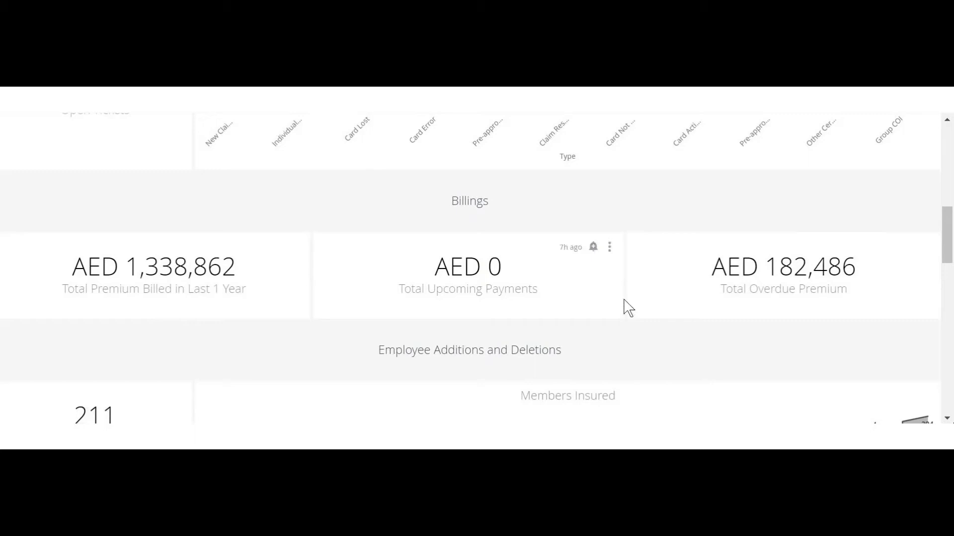
mouse_move(797, 320)
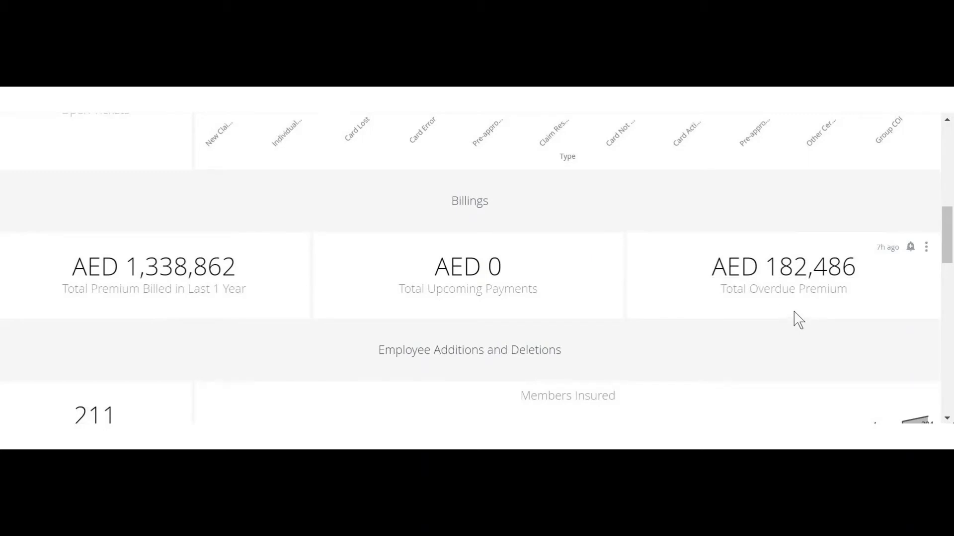
mouse_move(794, 275)
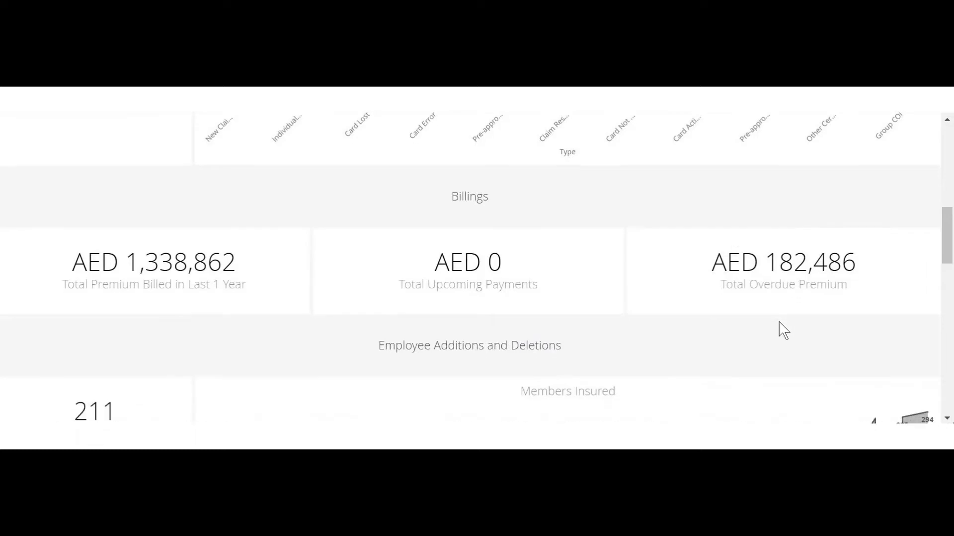
Scroll to Employee Additions and Deletions, showing 211 current members insured.
scroll("down", 3)
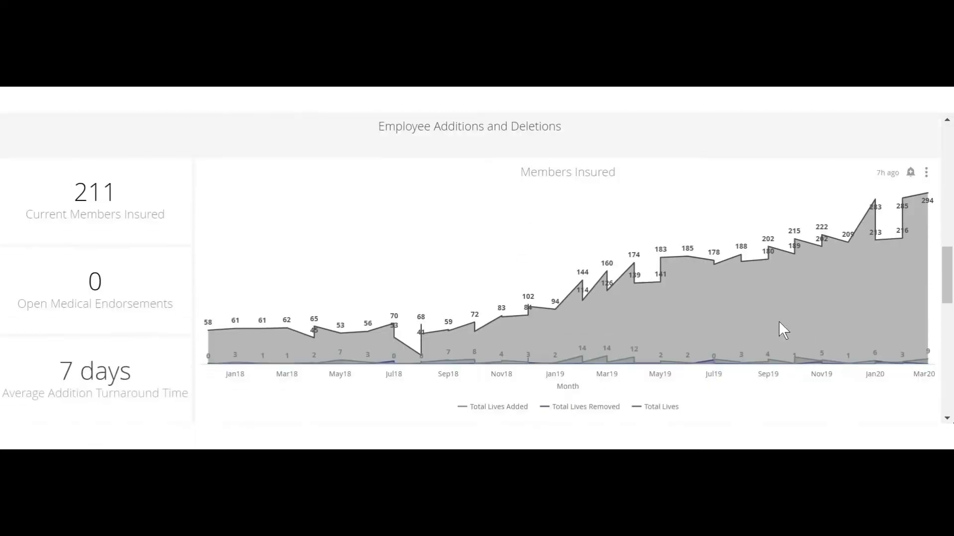
mouse_move(197, 224)
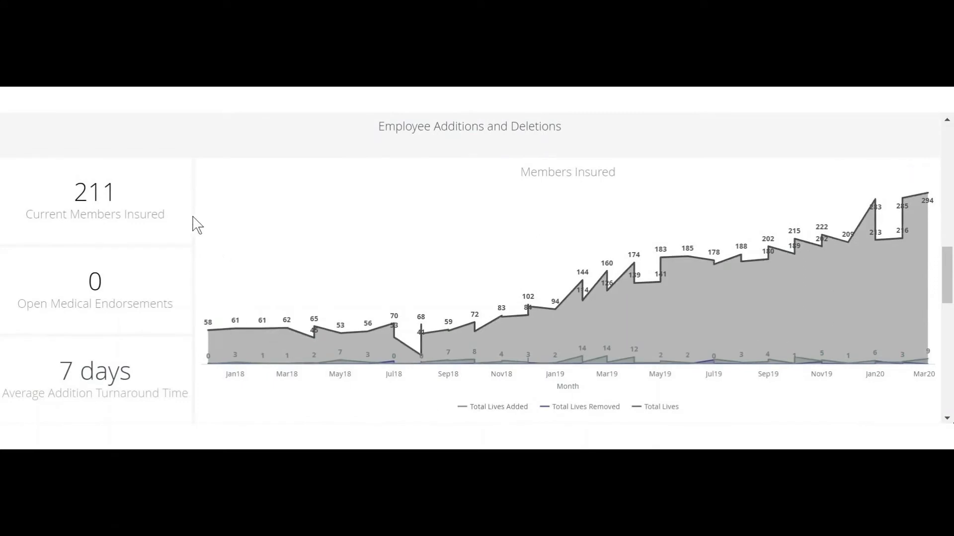
mouse_move(185, 209)
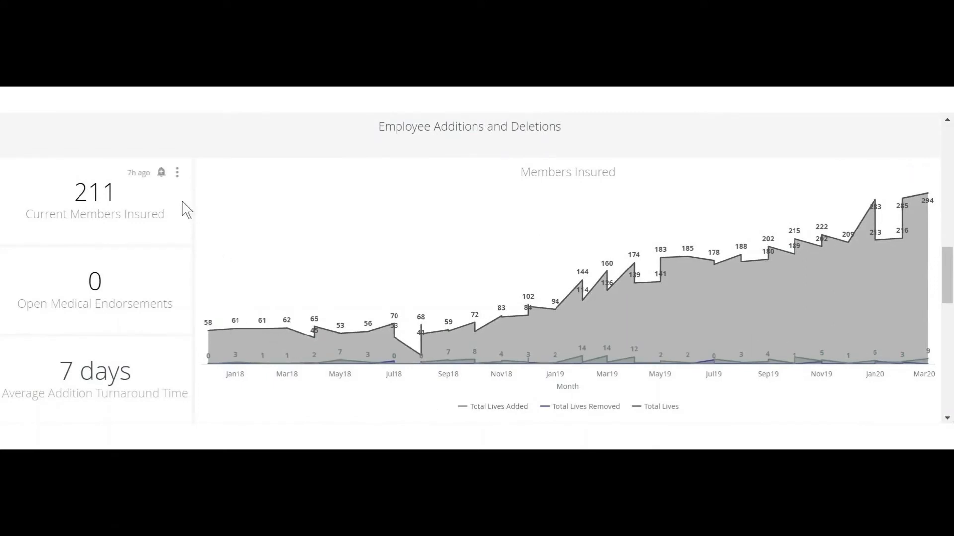
mouse_move(182, 292)
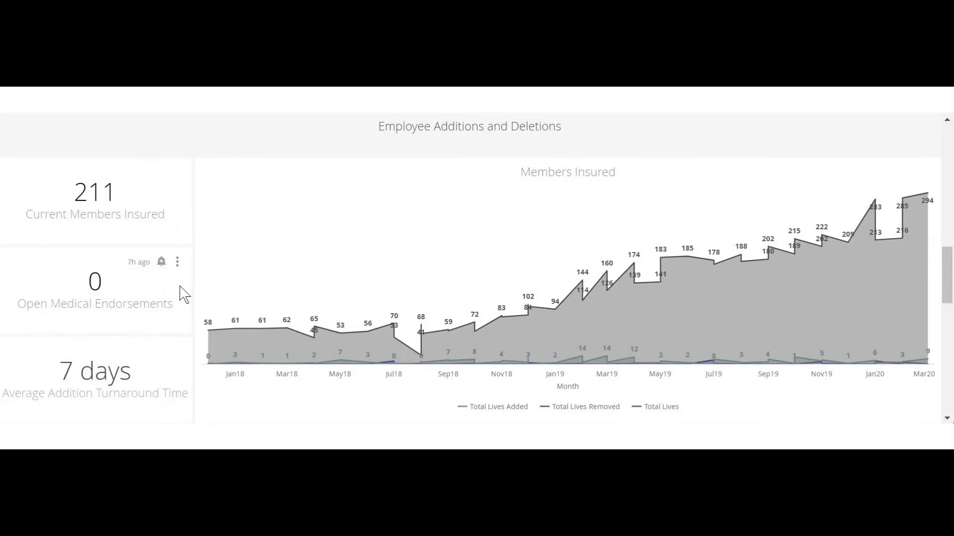
mouse_move(175, 338)
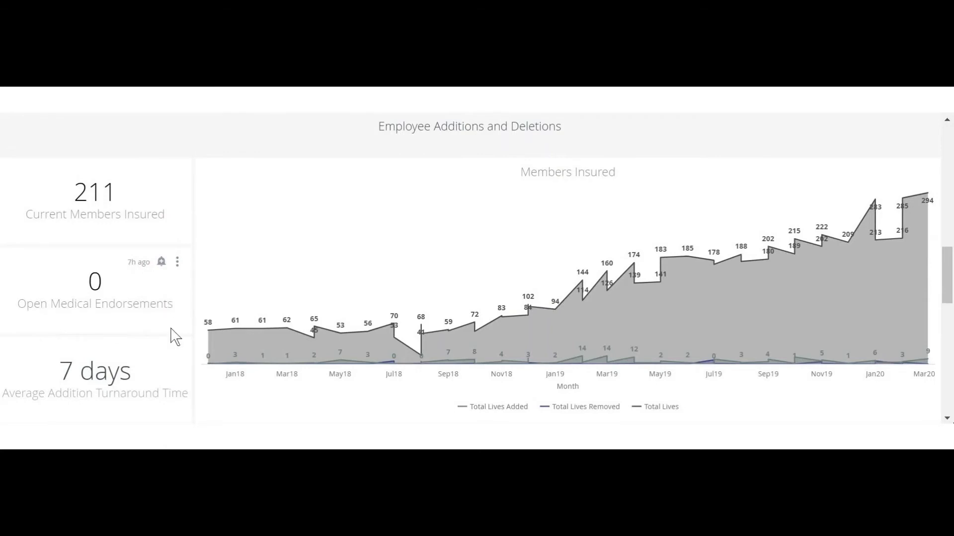
mouse_move(178, 373)
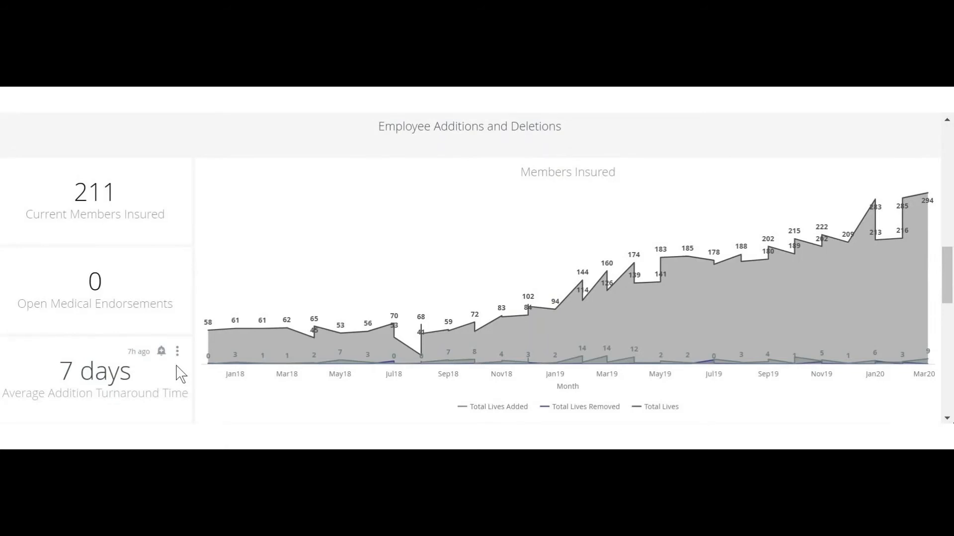
mouse_move(208, 331)
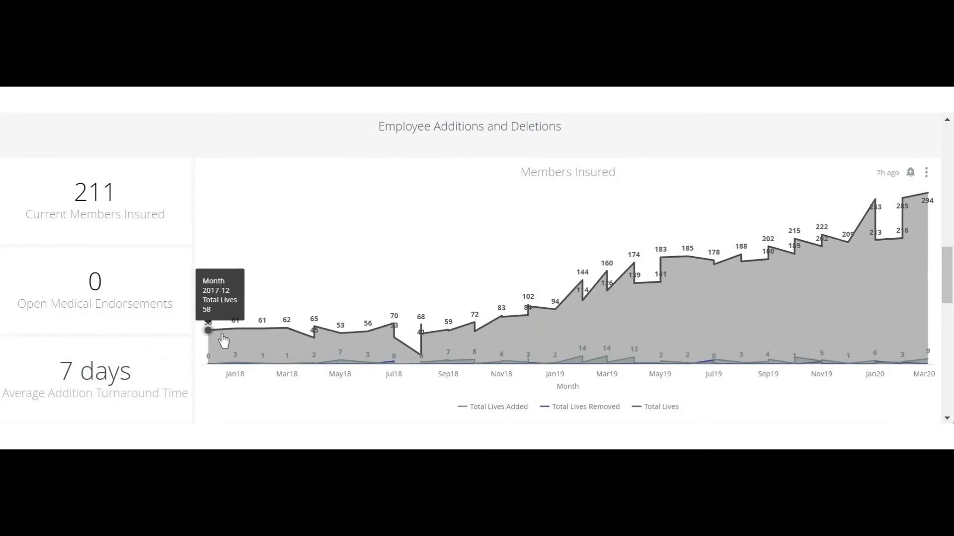
mouse_move(286, 328)
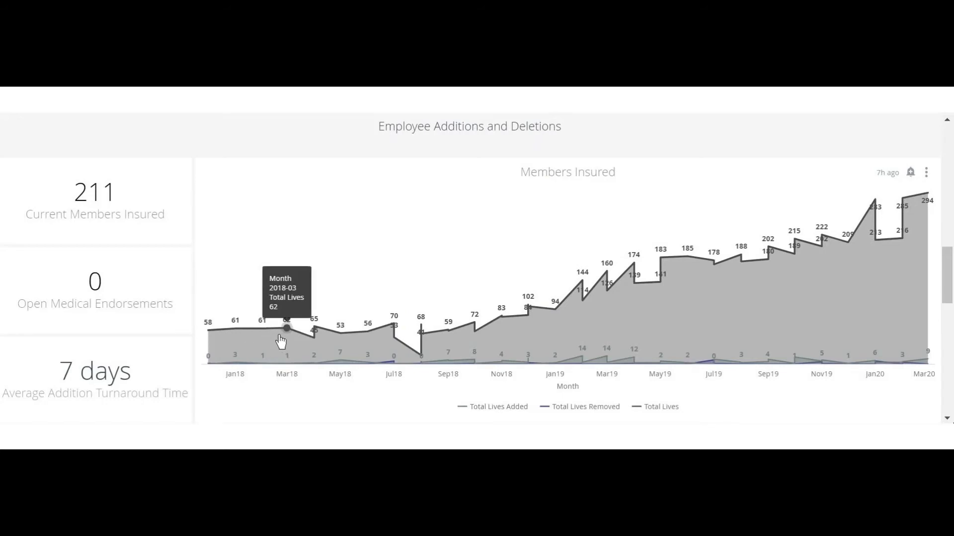
mouse_move(367, 334)
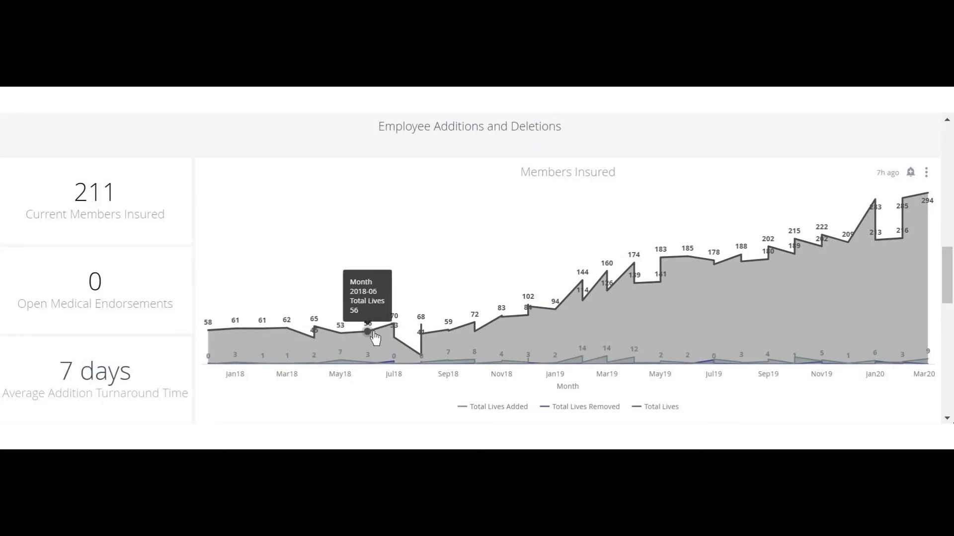
mouse_move(421, 365)
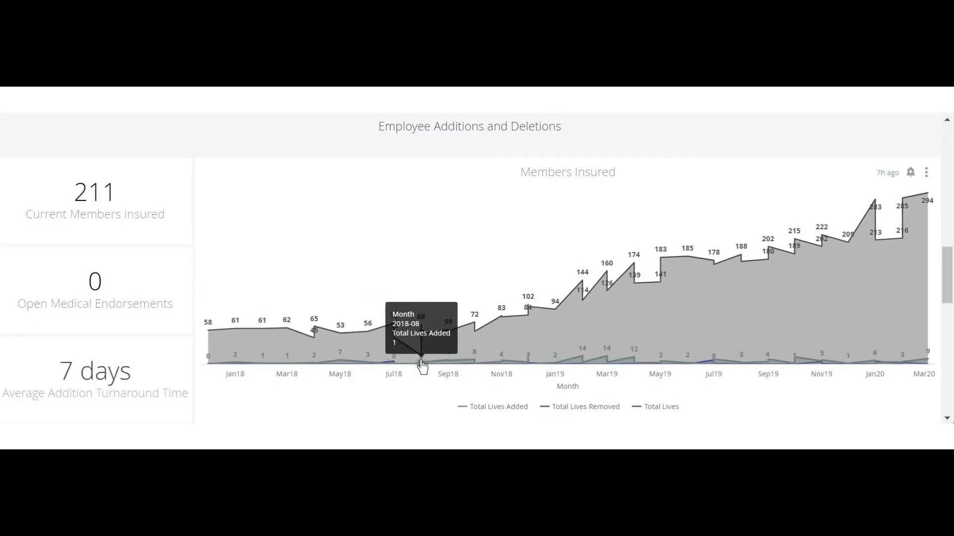
mouse_move(470, 362)
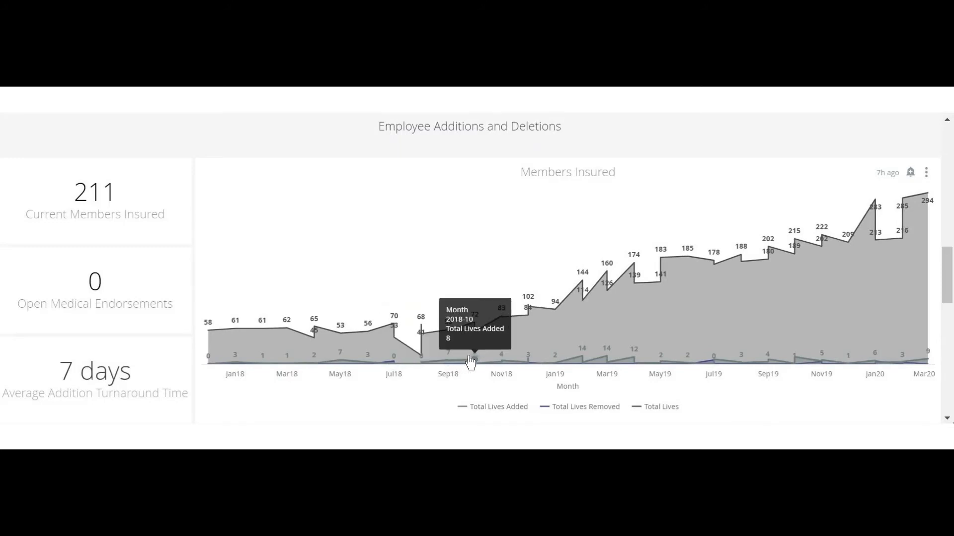
Scroll past reimbursement totals (AED 16,550 claimed) to the processed-claims donut charts.
scroll("down", 3)
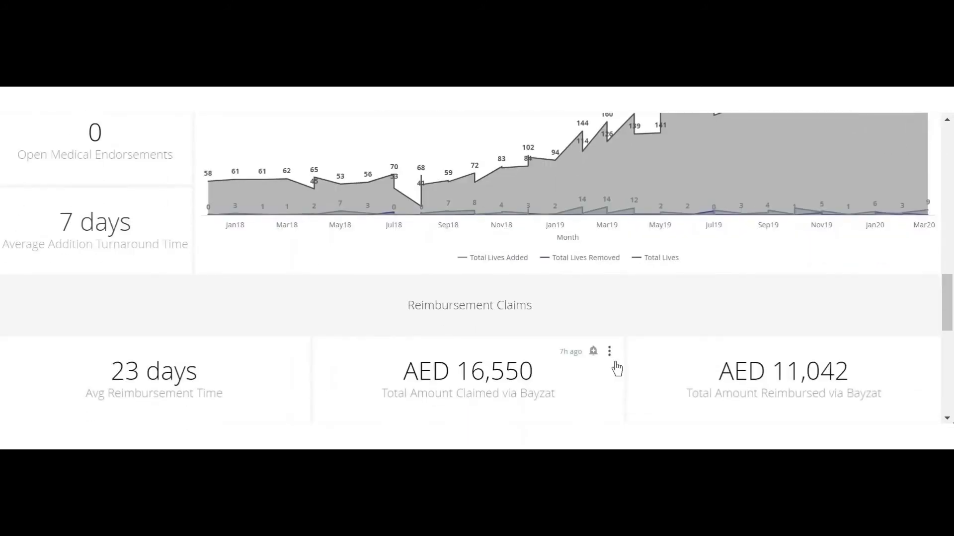
scroll("down", 3)
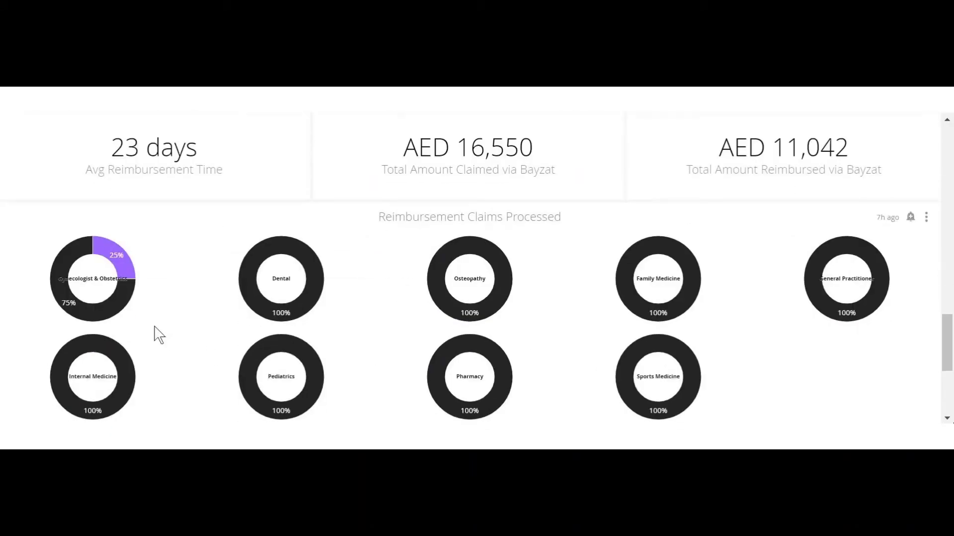
mouse_move(138, 269)
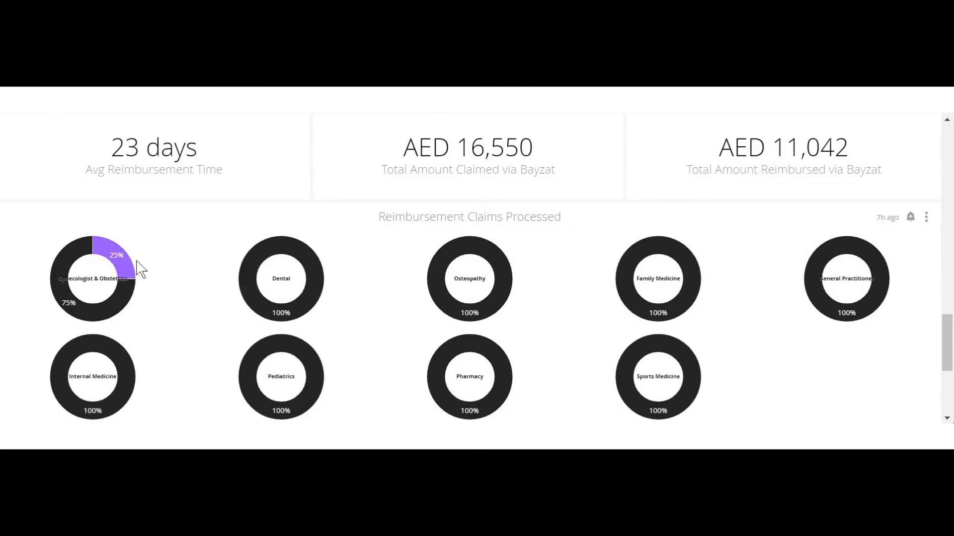
mouse_move(467, 176)
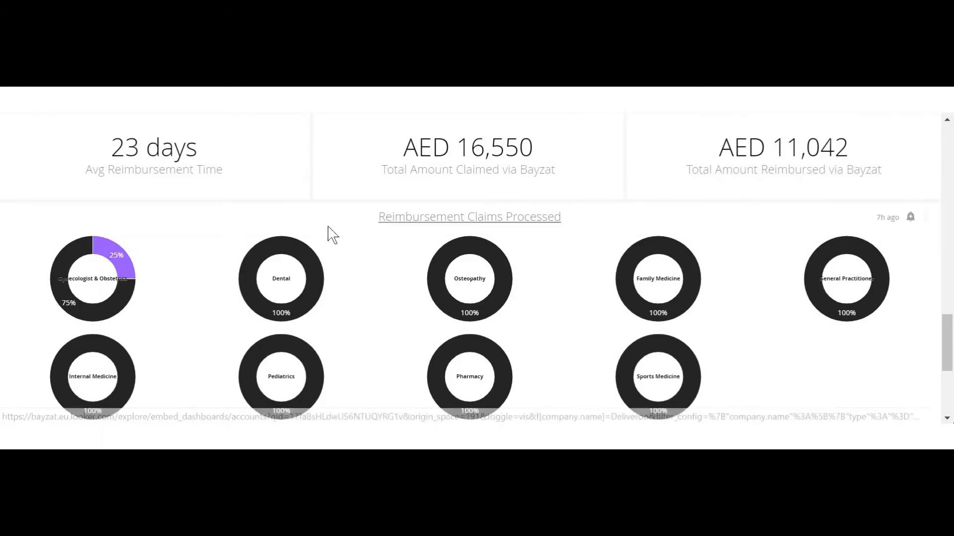
scroll("down", 3)
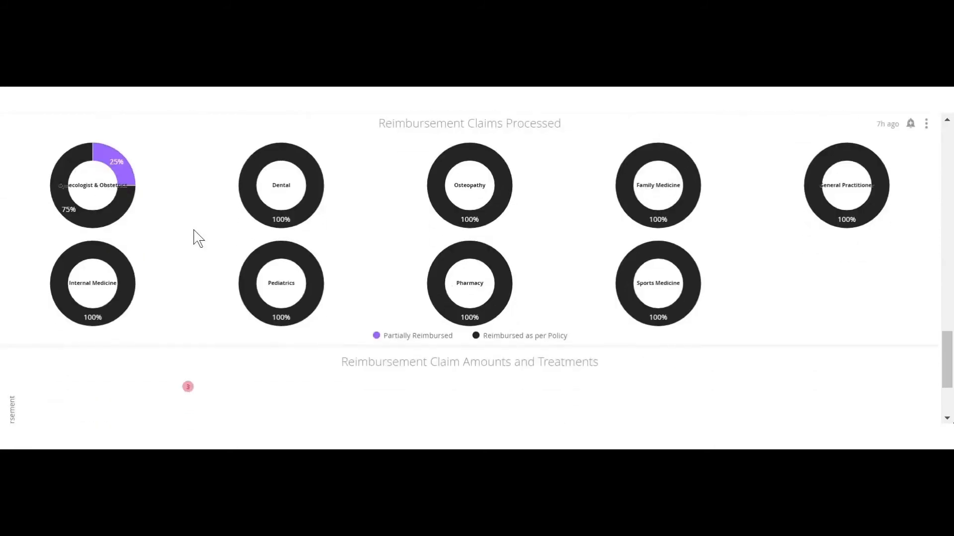
Scroll down to the Reimbursement Claim Amounts and Treatments bubble chart.
scroll("down", 3)
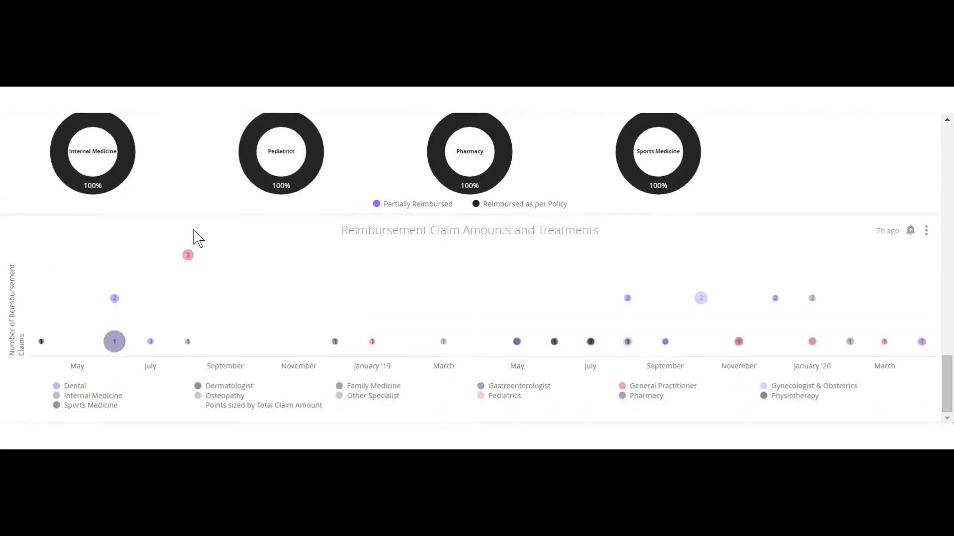
mouse_move(461, 253)
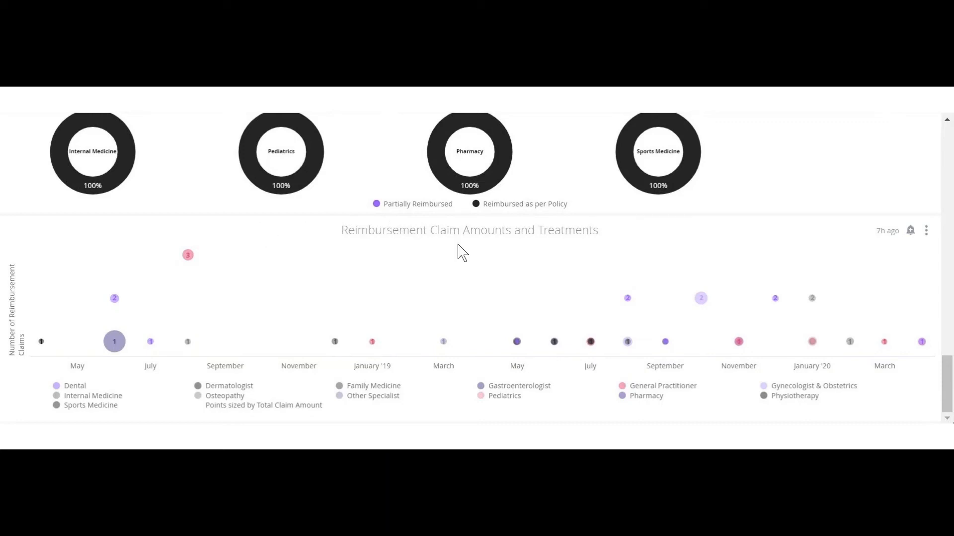
mouse_move(511, 275)
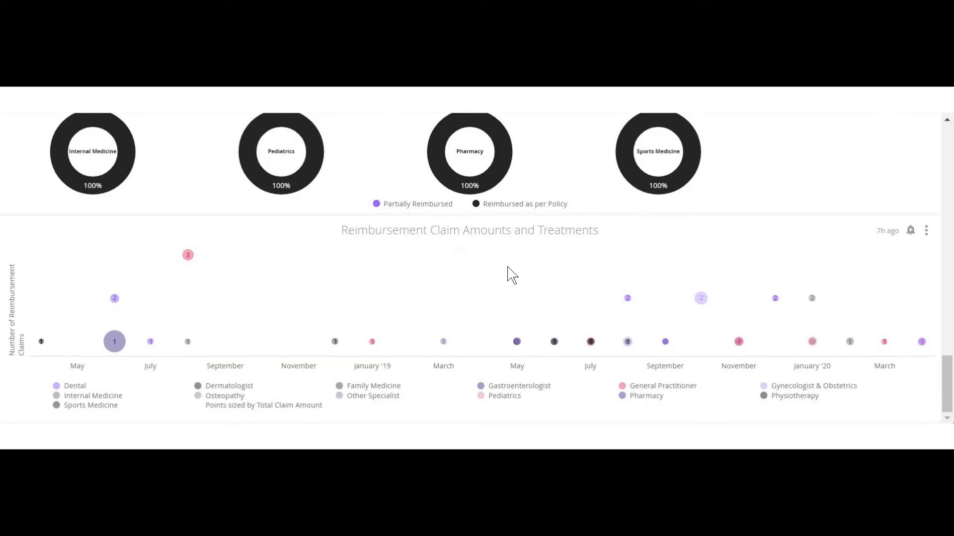
mouse_move(515, 281)
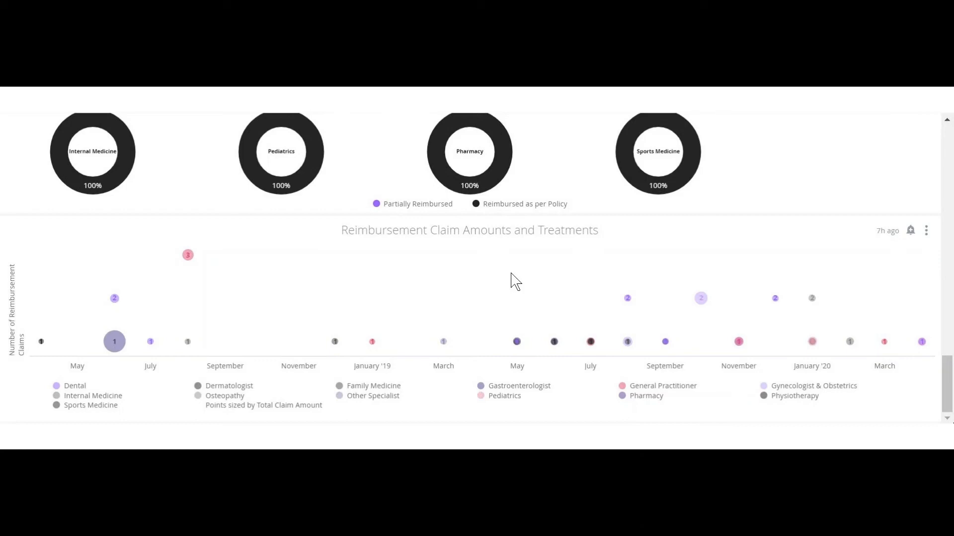
mouse_move(497, 285)
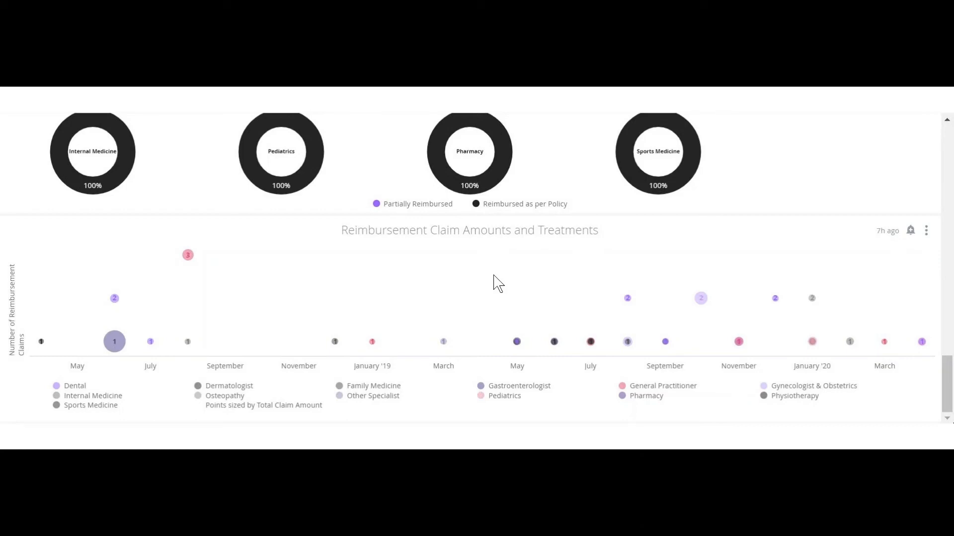
mouse_move(250, 325)
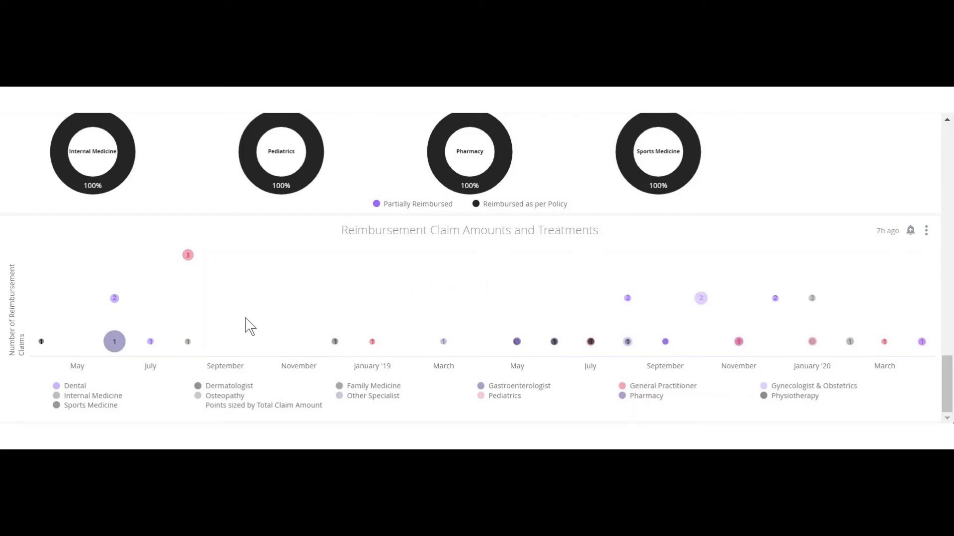
mouse_move(114, 341)
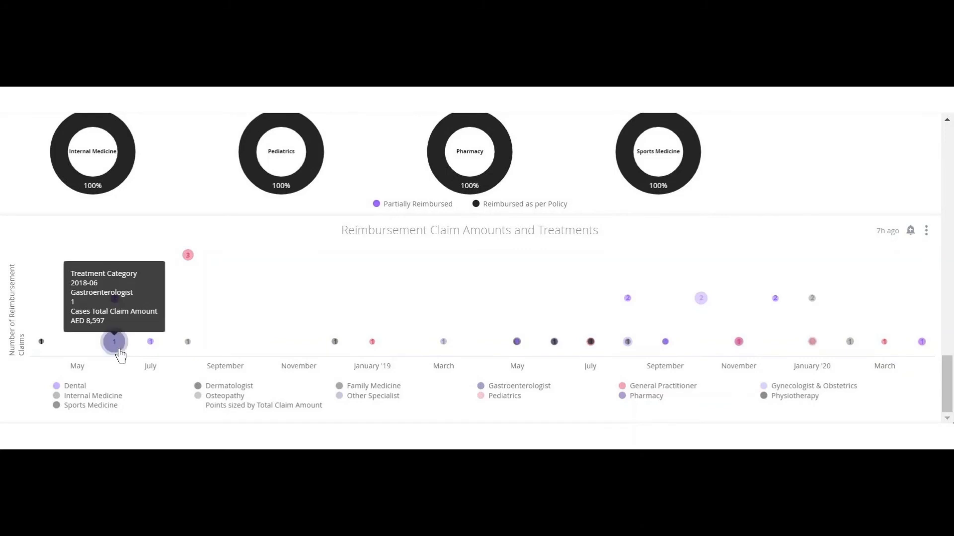
mouse_move(187, 254)
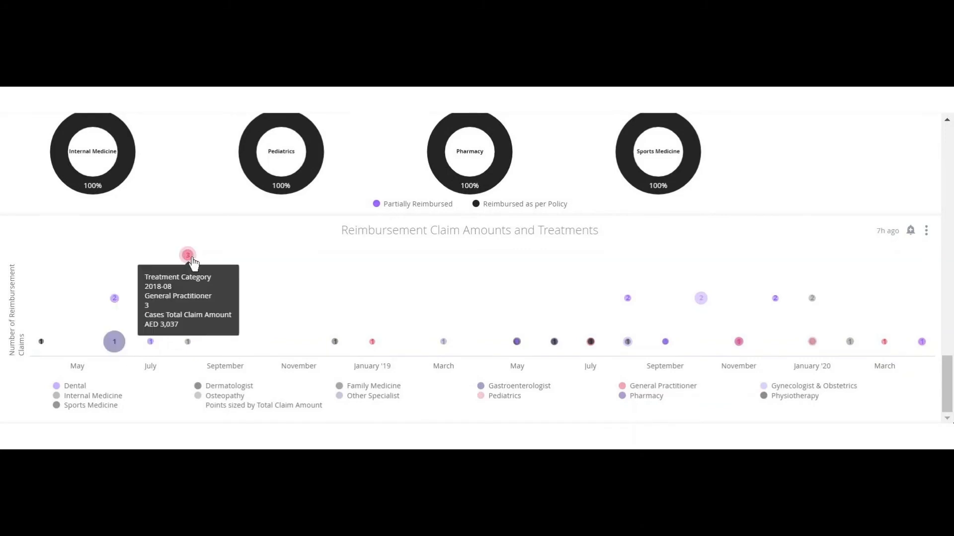
mouse_move(371, 342)
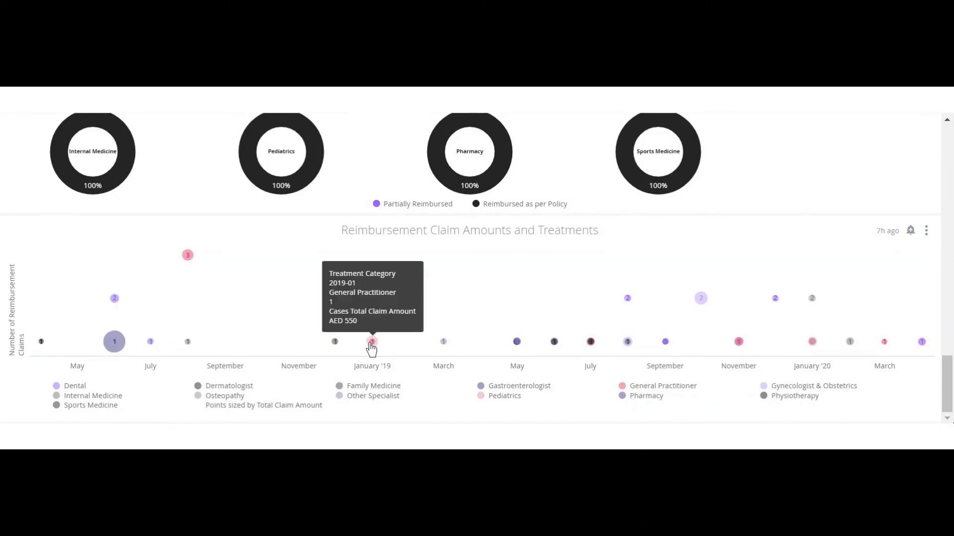
mouse_move(439, 387)
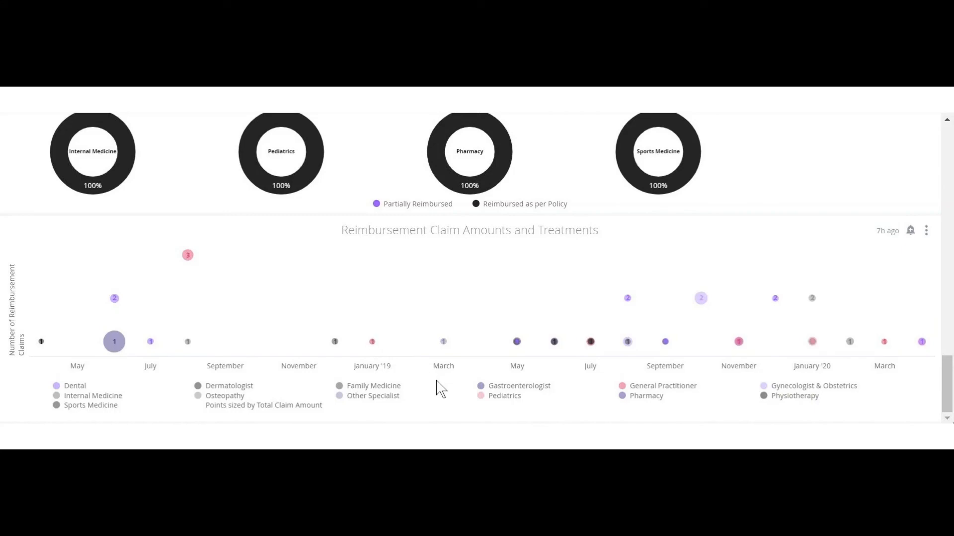
Scroll back up to the account manager card and policies table.
scroll("up", 3)
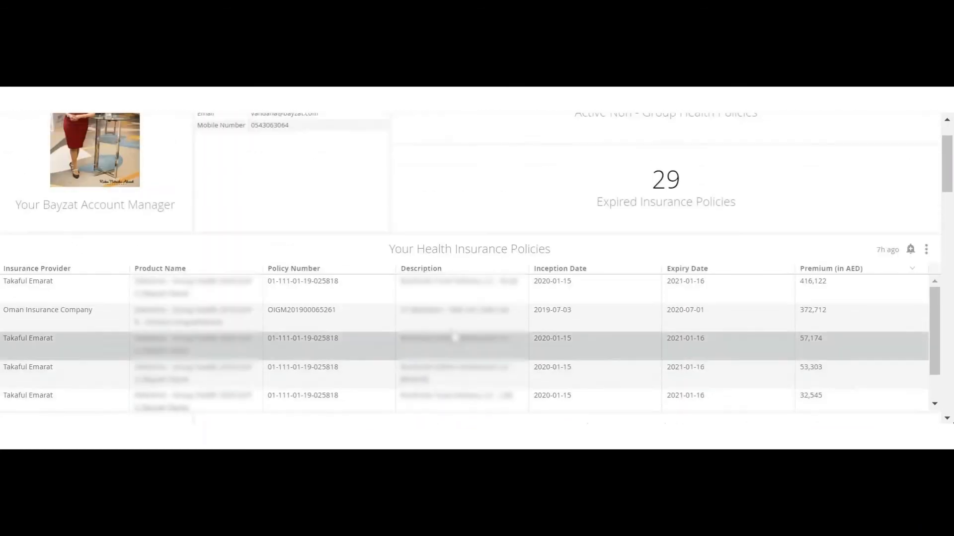
scroll("up", 3)
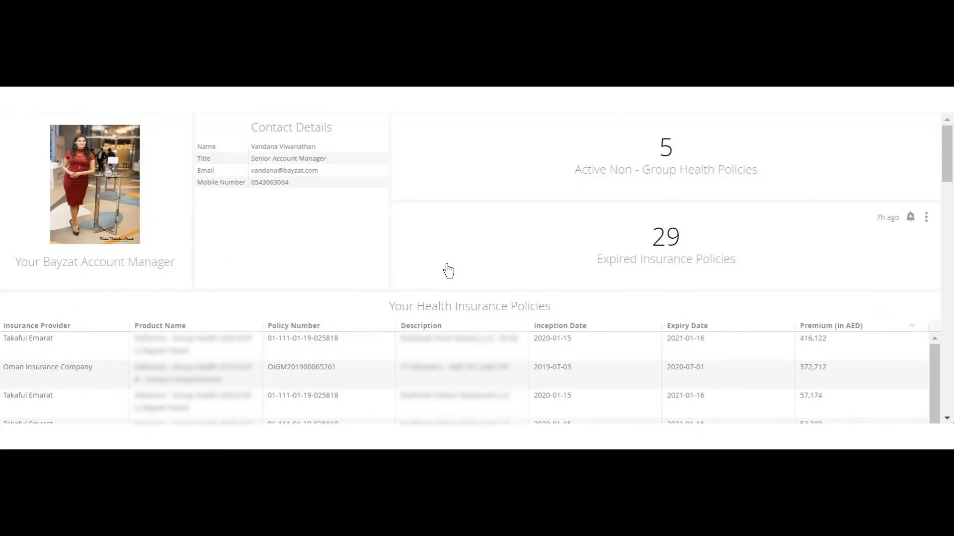